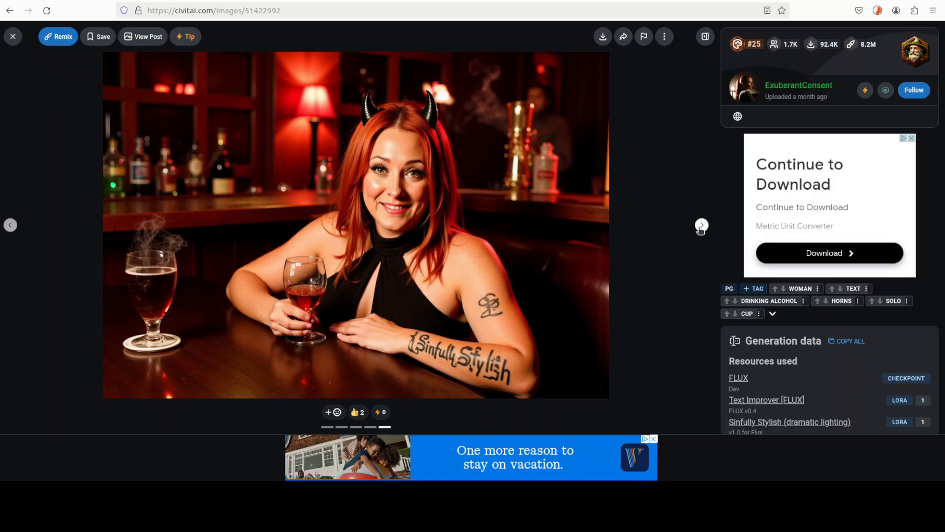
Step: Step through five Sinfully Stylish gallery images to reach the horned dark-haired woman with the forearm tattoo
click(701, 225)
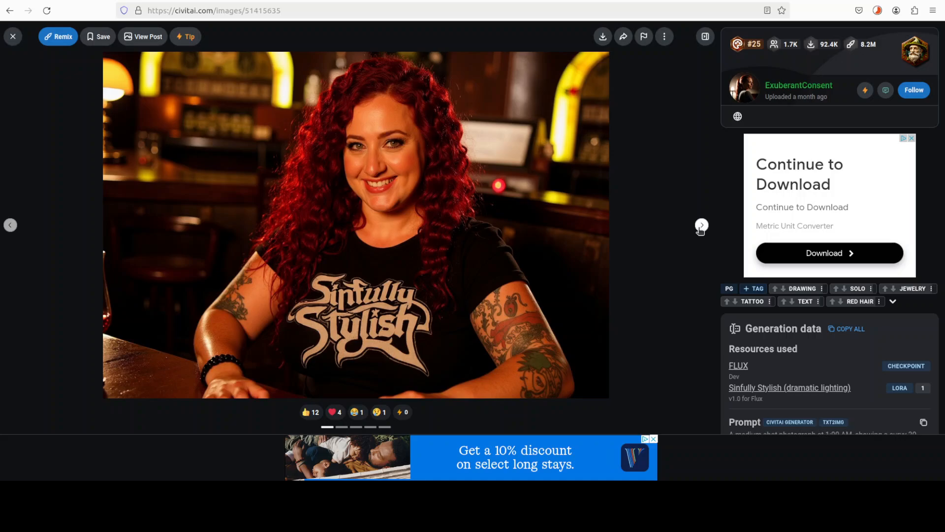
click(701, 224)
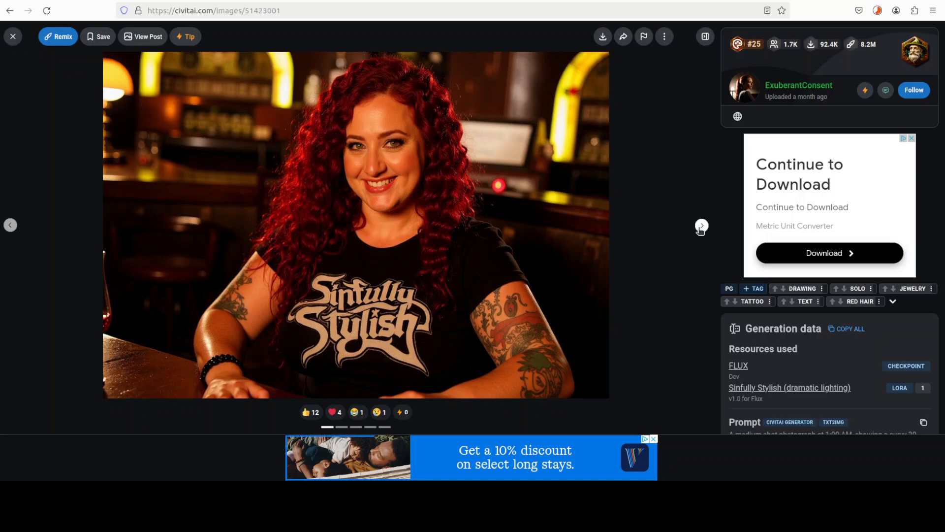
click(701, 225)
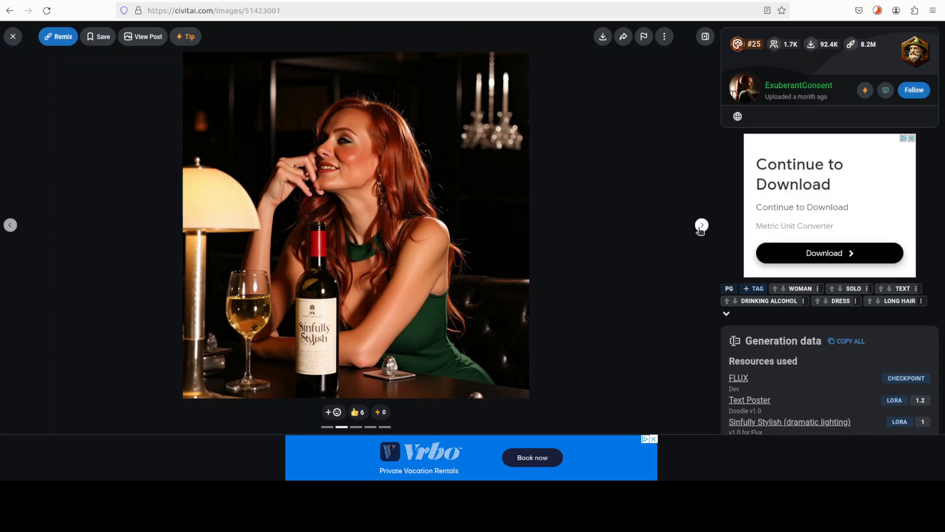
click(701, 225)
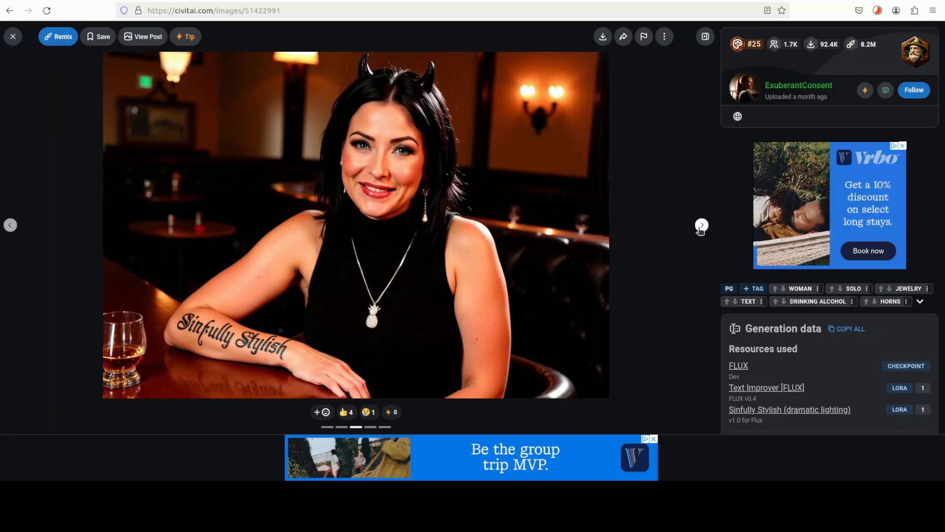
click(701, 224)
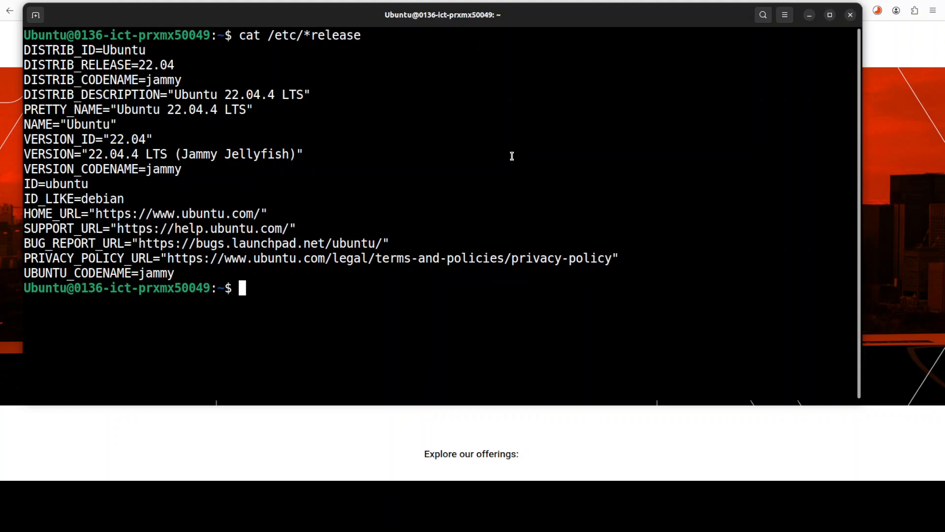
Step: Enter the nvidia-smi command at the terminal prompt after the Ubuntu 22.04.4 release check
text(nvidia-smi)
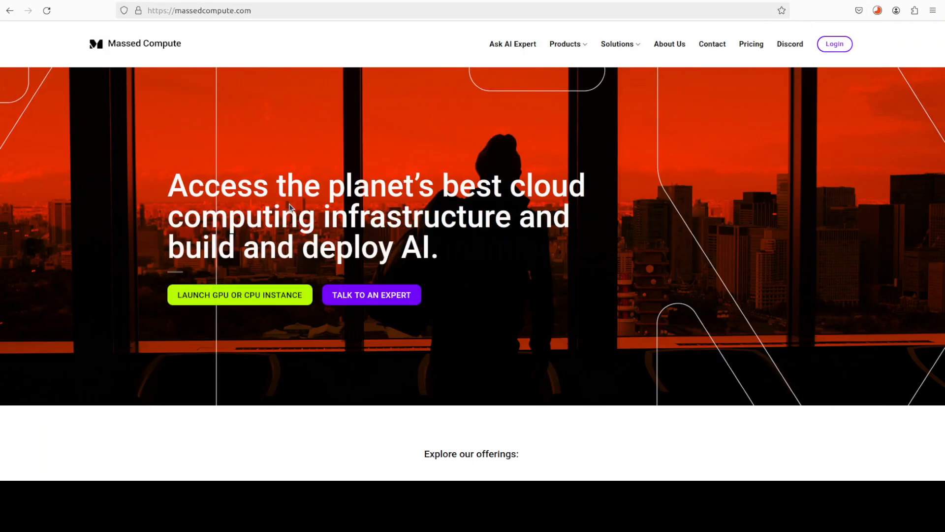
mouse_move(294, 159)
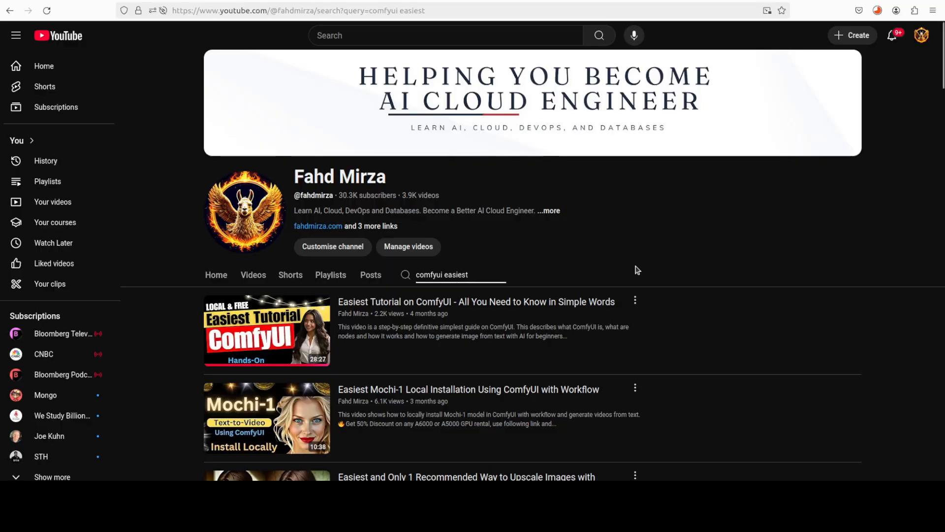
mouse_move(704, 241)
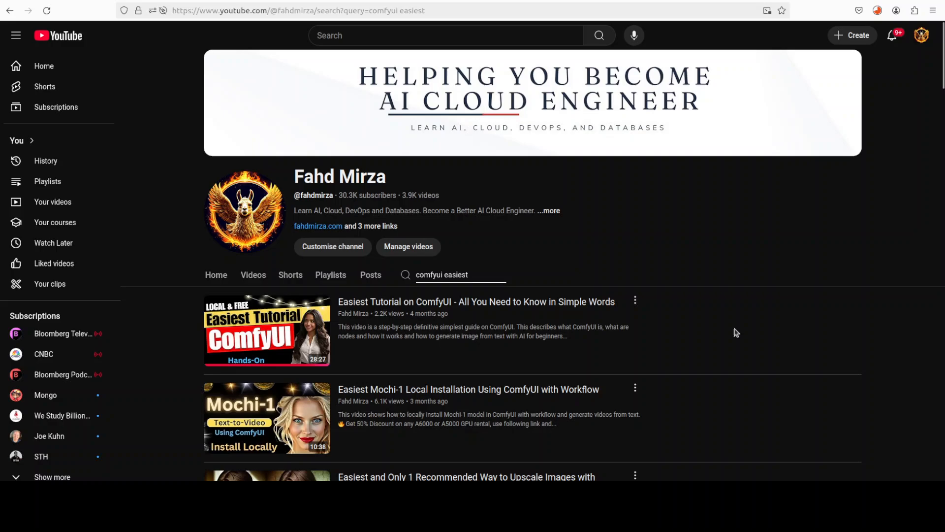
Step: Show the channel's video results for the 'comfyui easiest' search
click(464, 275)
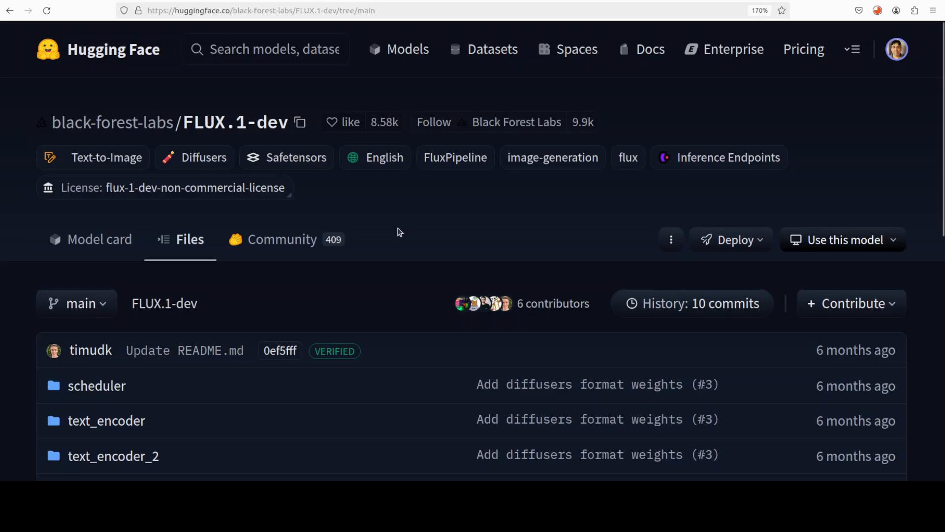
mouse_move(404, 218)
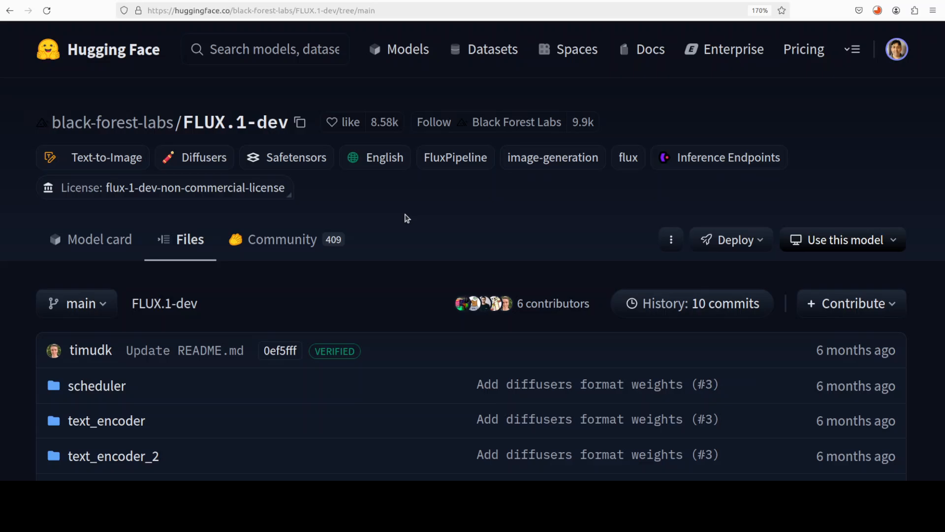
mouse_move(481, 193)
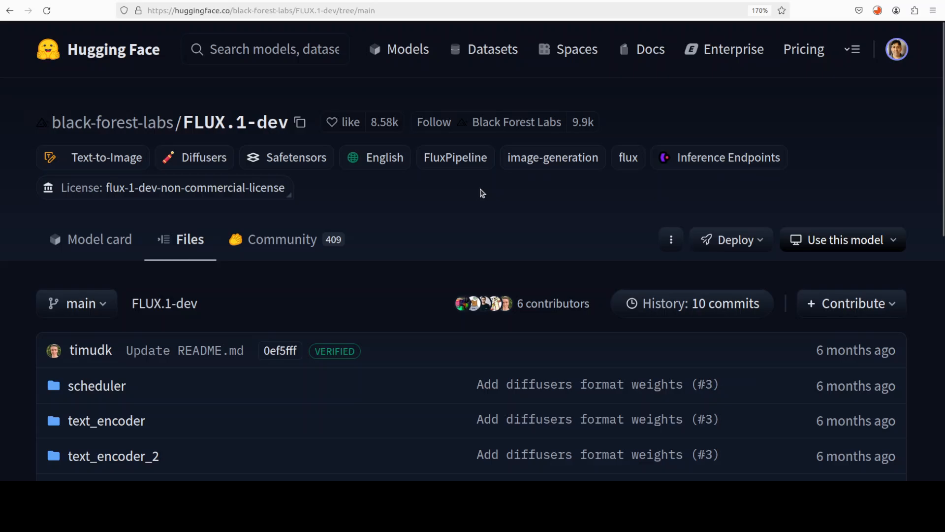
mouse_move(478, 218)
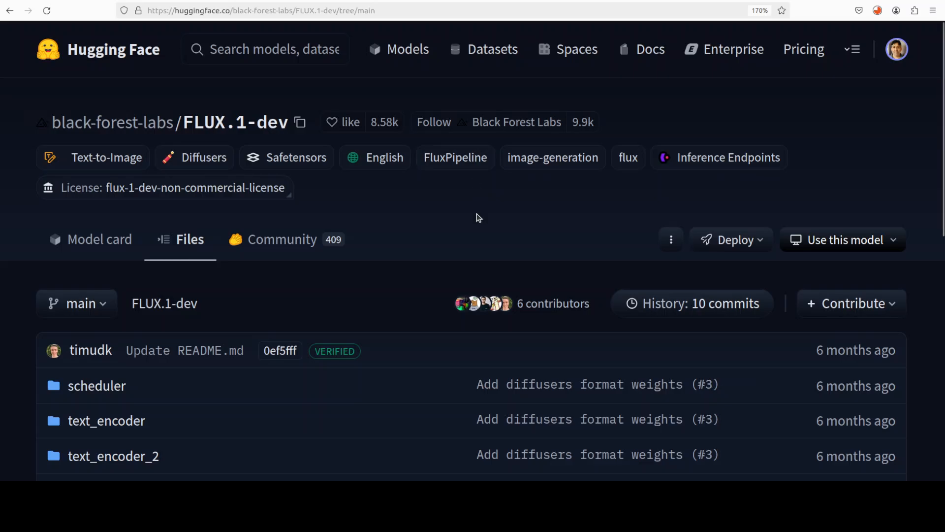
mouse_move(512, 36)
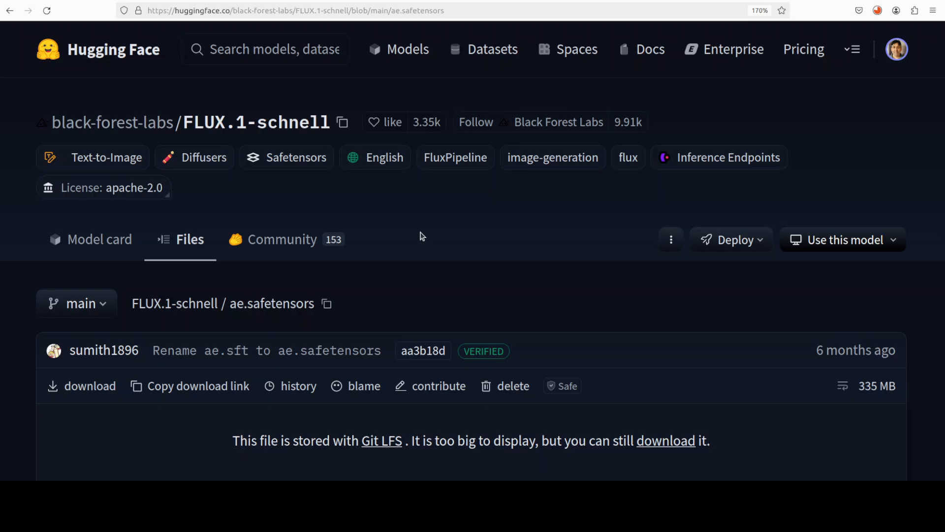
mouse_move(422, 235)
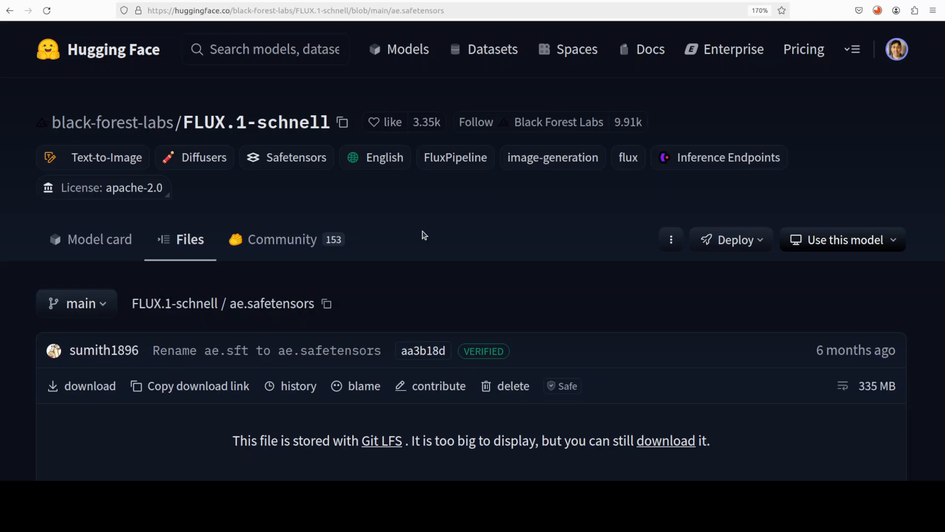
mouse_move(422, 213)
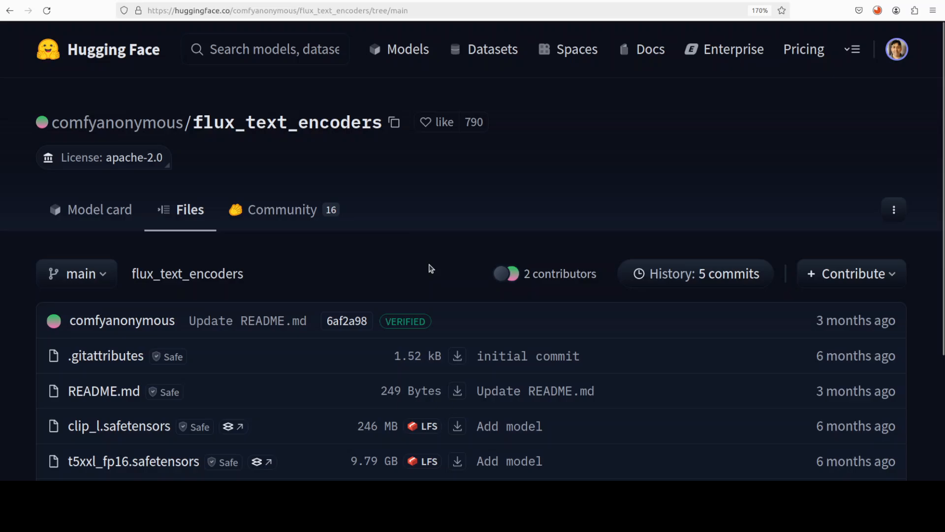
mouse_move(540, 62)
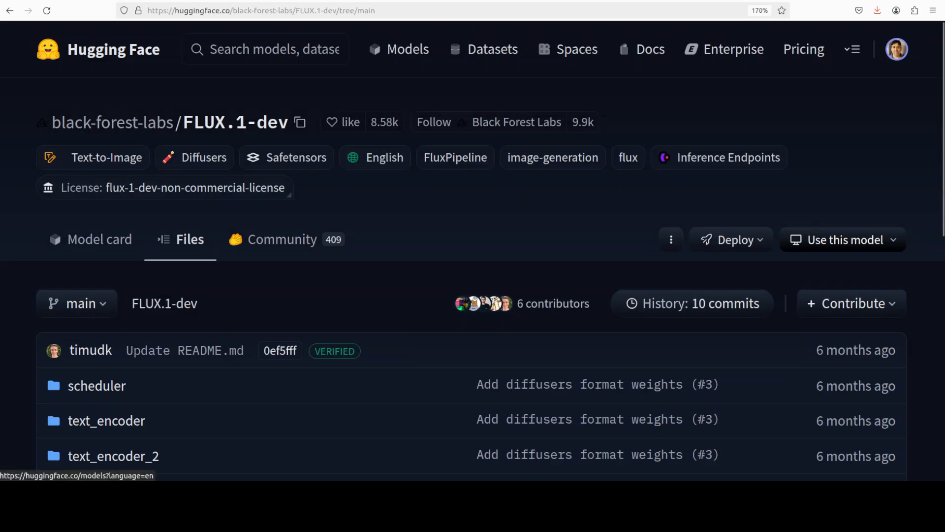
Step: Start a Save Link As download of flux1-dev.safetensors toward ComfyUI/models/unet
scroll(down, 3)
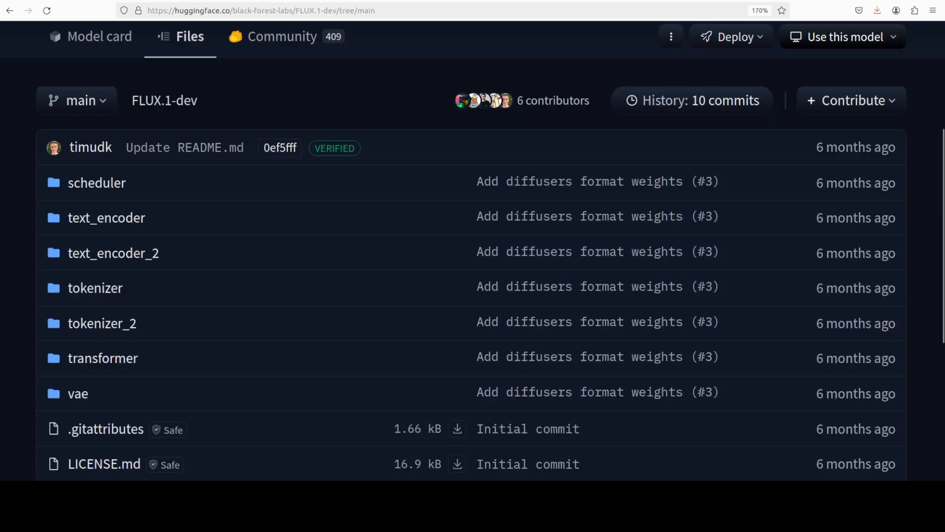
scroll(down, 3)
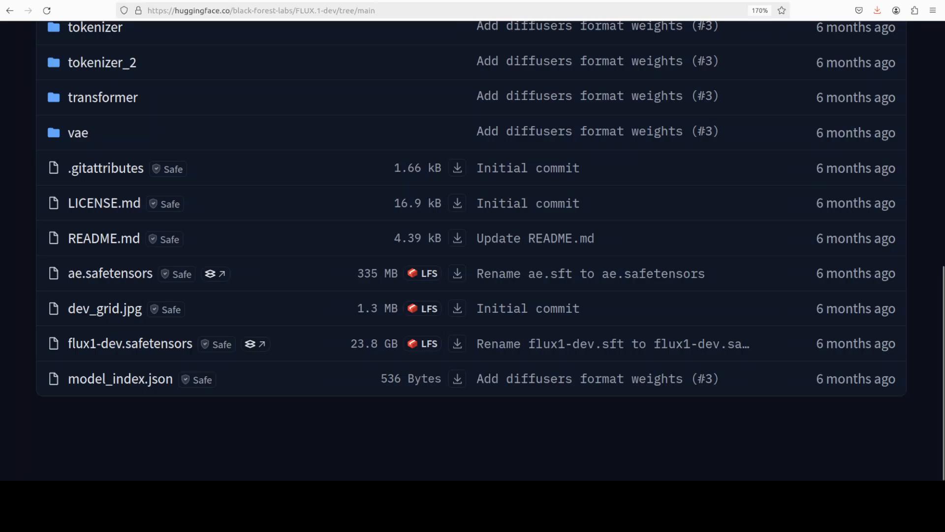
mouse_move(457, 344)
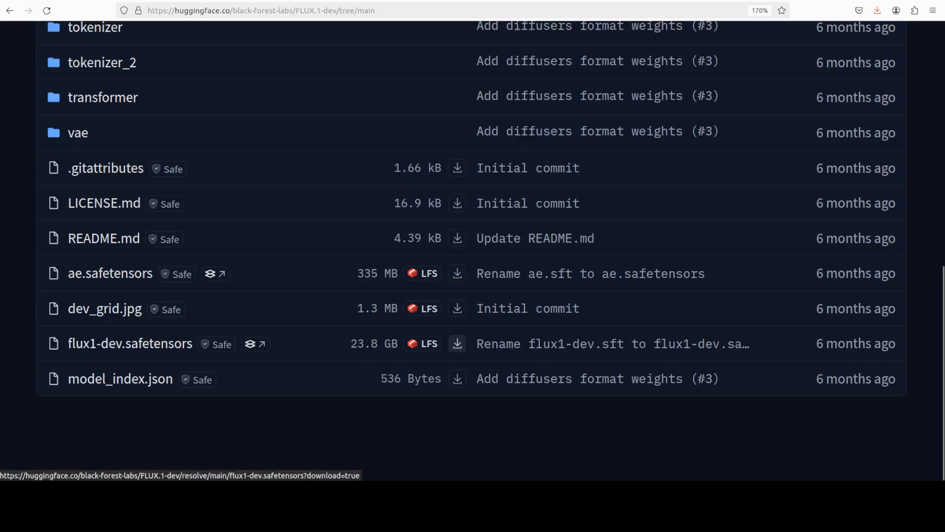
right_click(457, 343)
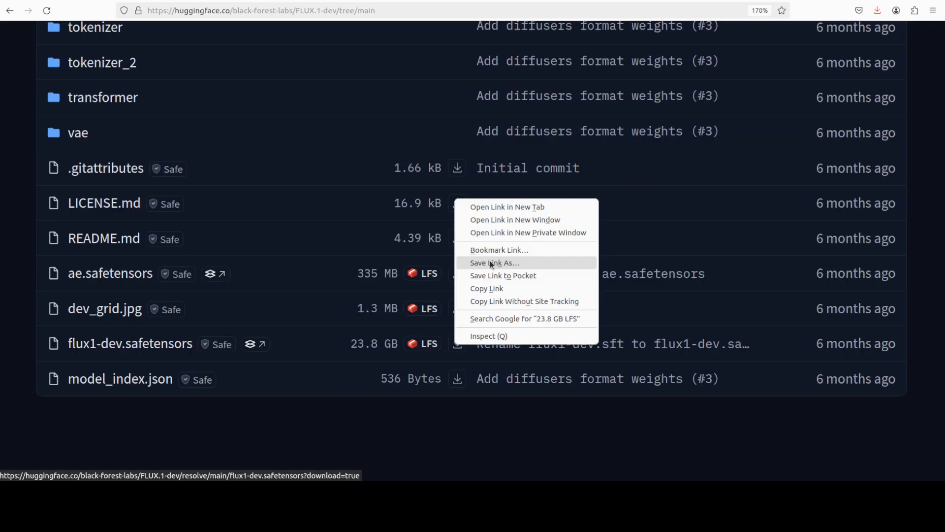
click(495, 263)
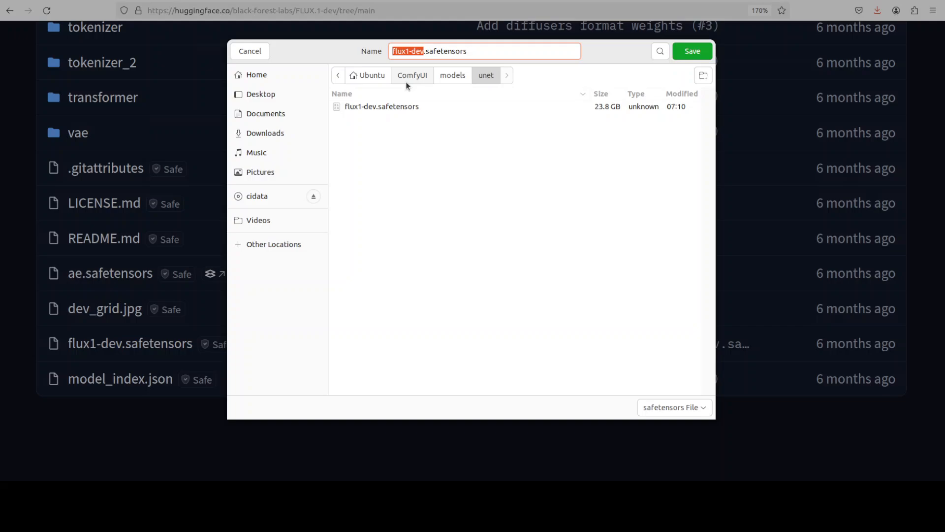
mouse_move(415, 117)
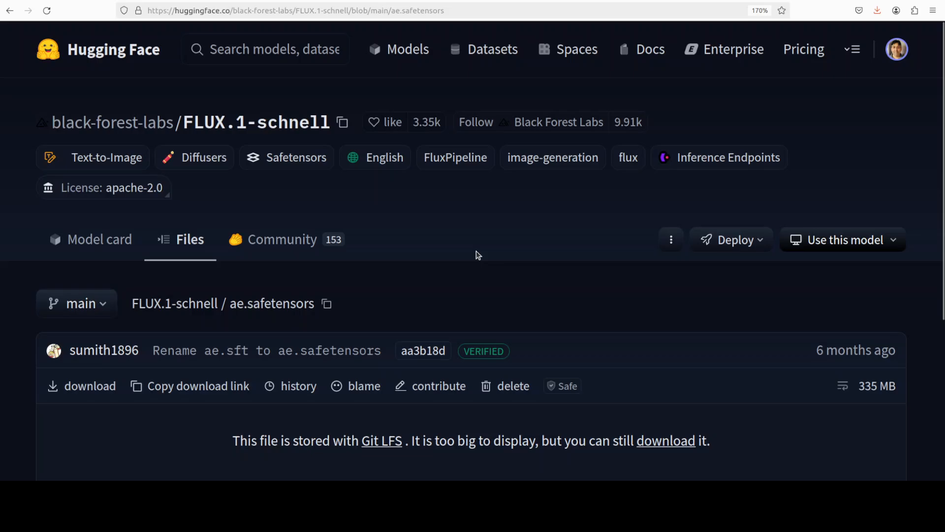
mouse_move(111, 122)
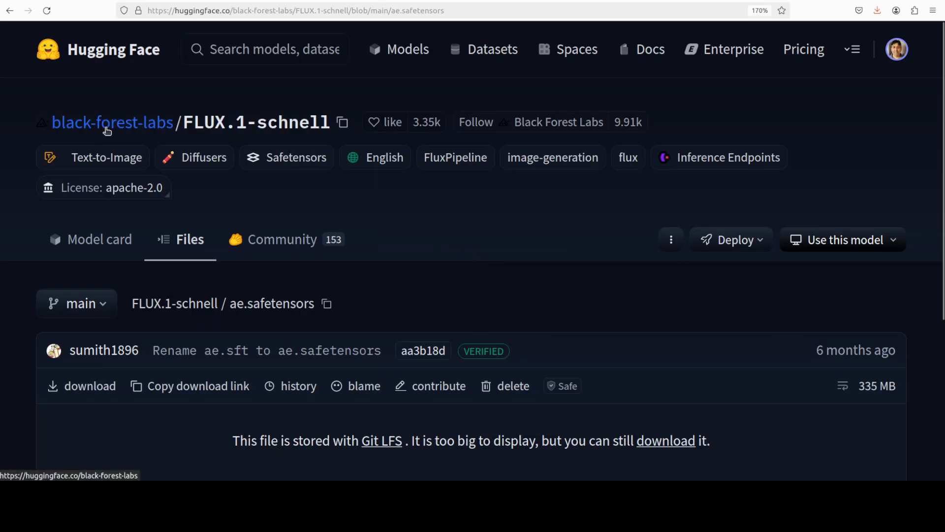
mouse_move(186, 156)
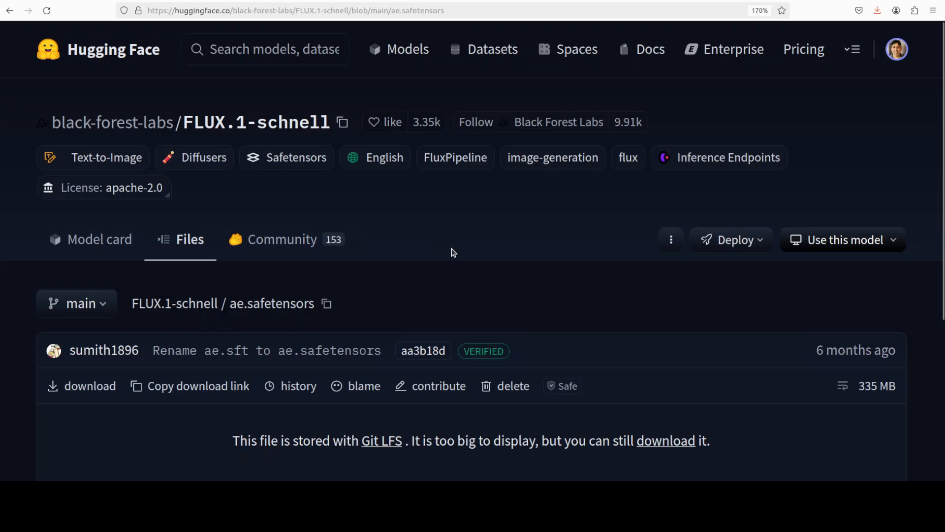
Step: Save ae.safetensors via Save Link As into the ComfyUI/models/vae folder
scroll(down, 3)
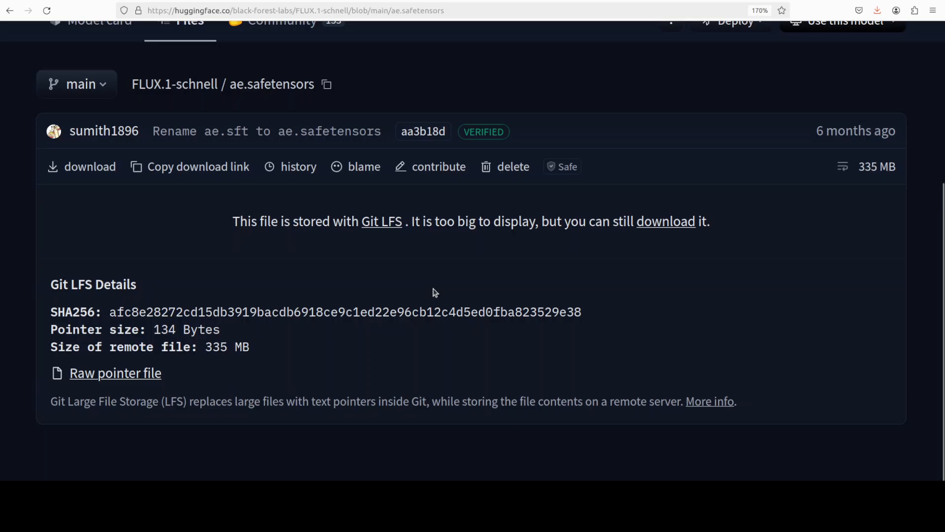
right_click(90, 167)
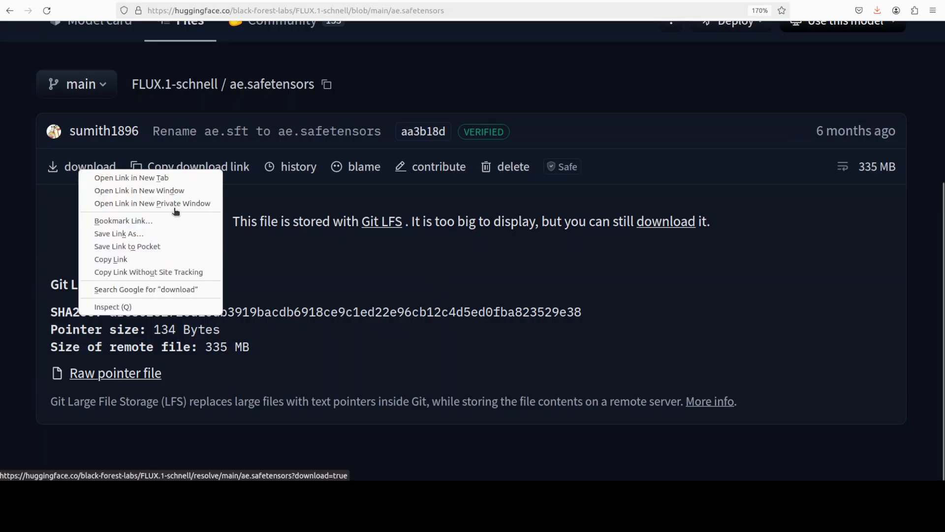
click(119, 233)
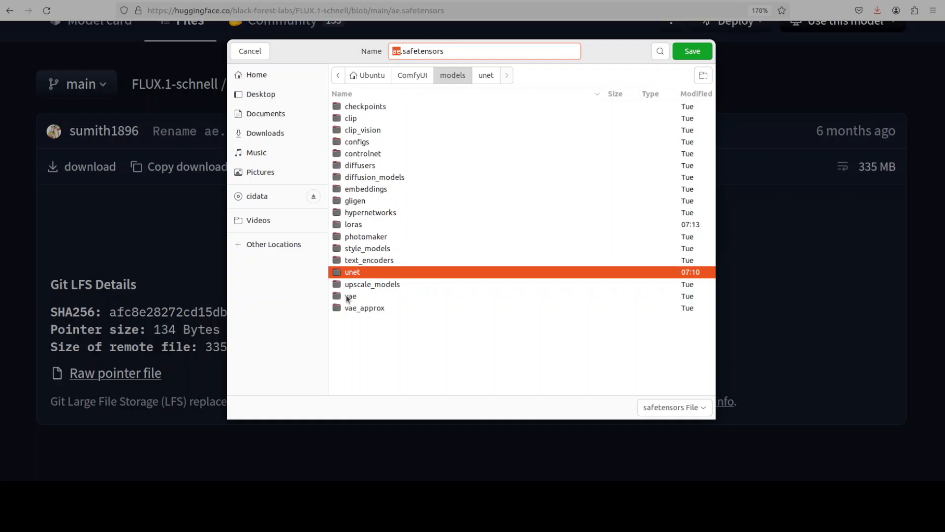
double_click(351, 296)
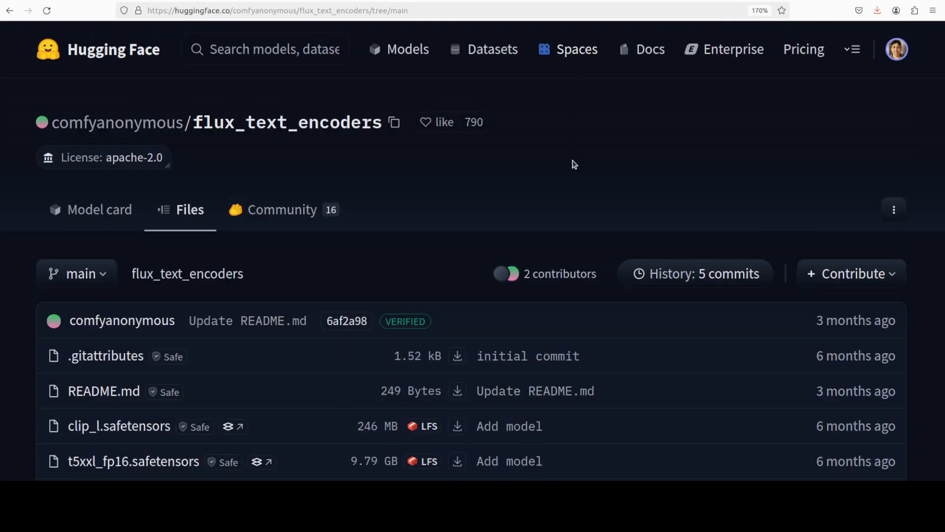
Step: Check models/clip already holds clip_l and t5xxl_fp16, then cancel the clip_l.safetensors download
scroll(down, 3)
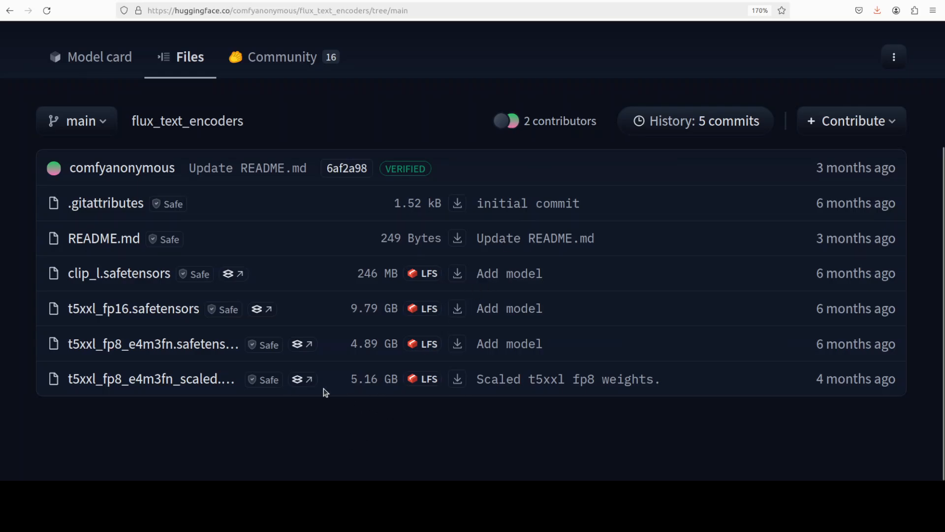
mouse_move(119, 273)
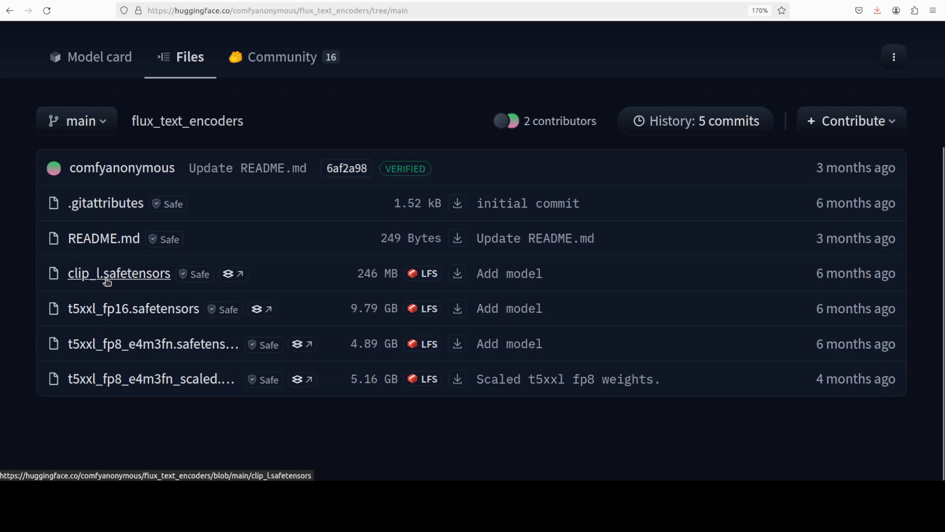
mouse_move(132, 308)
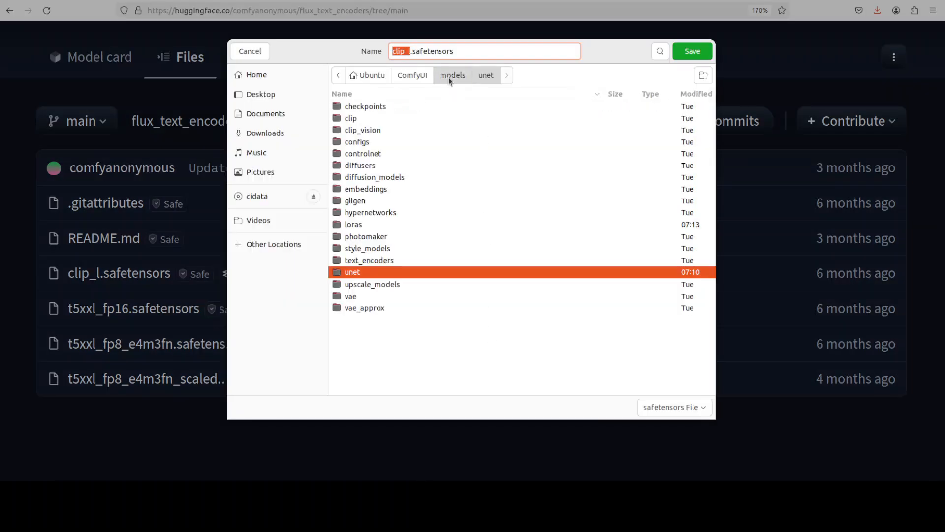
double_click(352, 118)
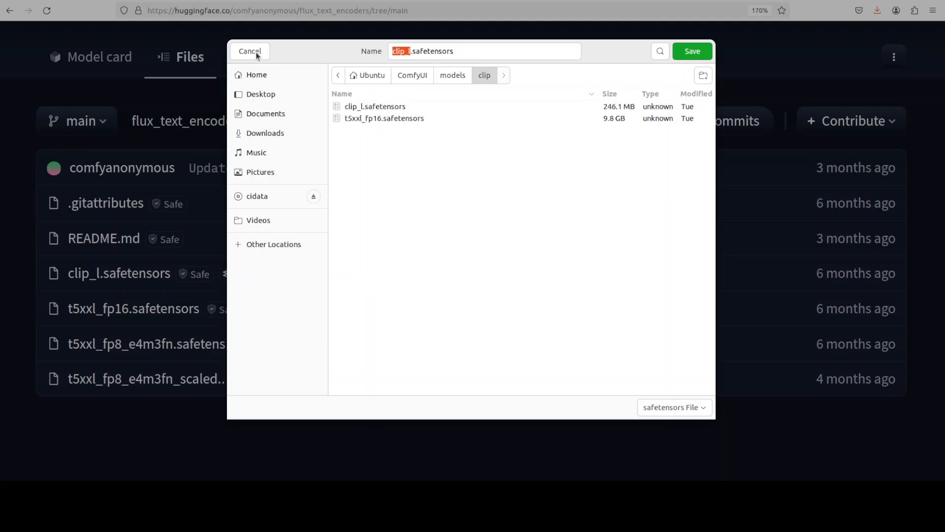
click(249, 50)
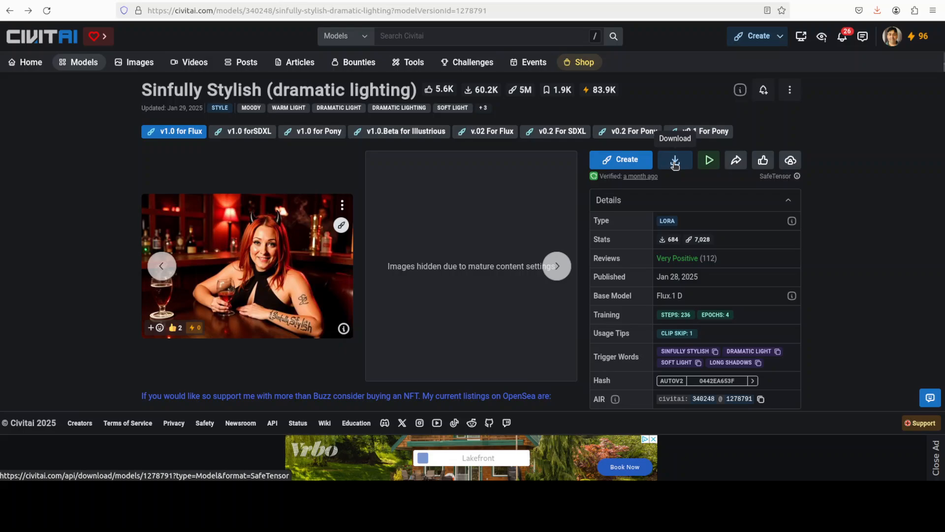
Step: Save the Sinfully Stylish v1.0 Flux LoRA via Save Link As into ComfyUI/models/loras
right_click(674, 159)
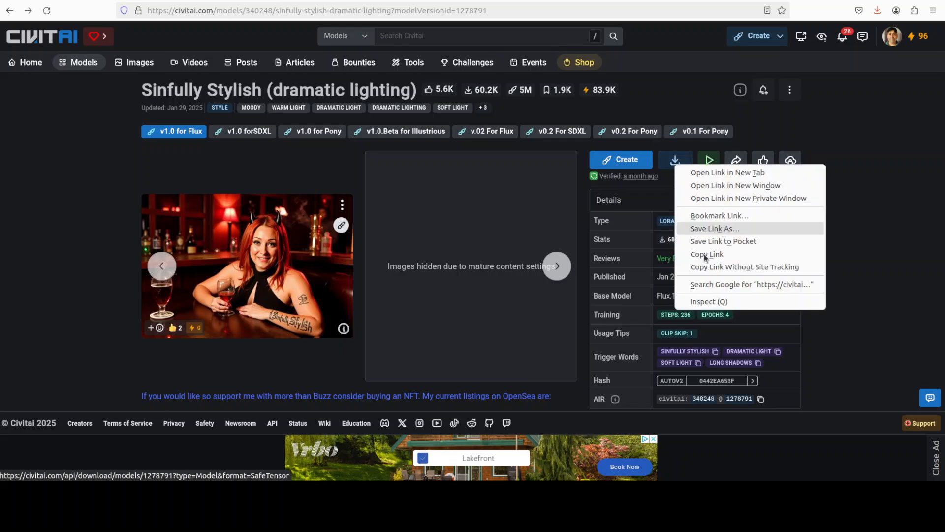
click(714, 227)
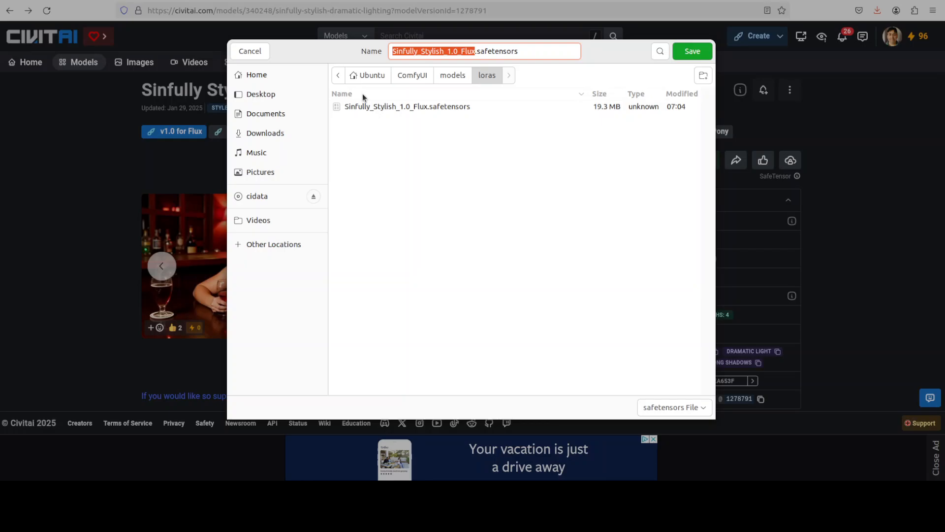
click(250, 50)
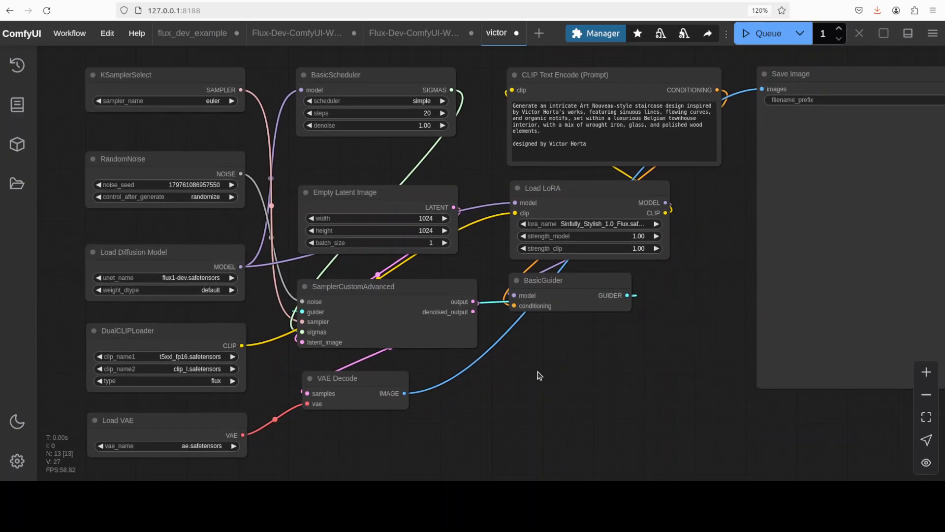
mouse_move(723, 346)
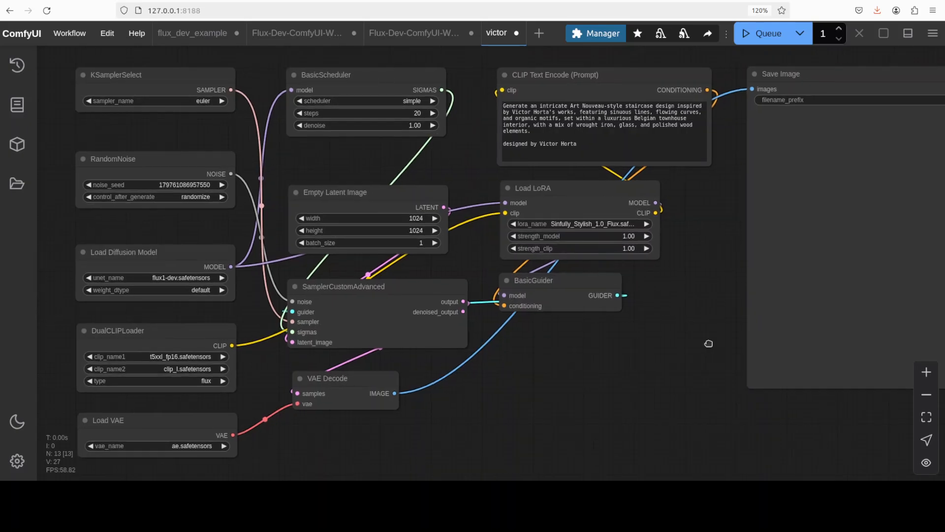
mouse_move(661, 348)
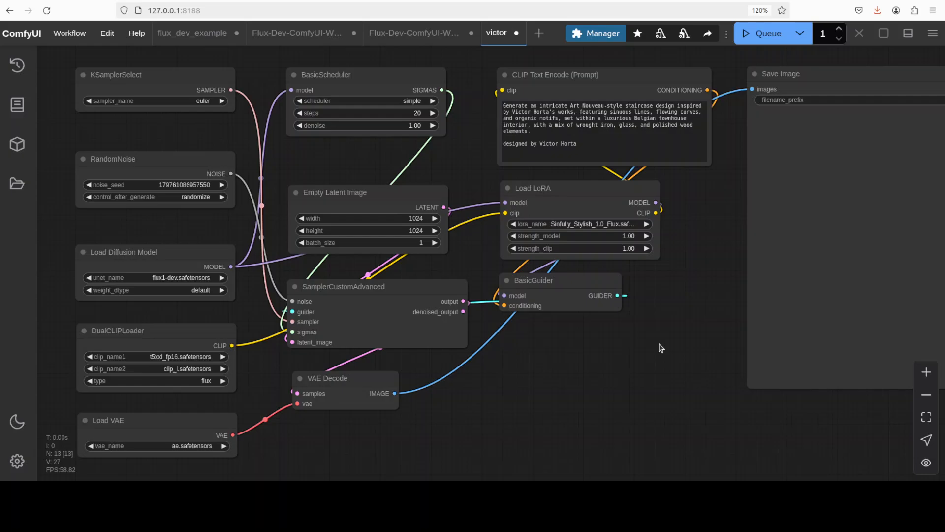
mouse_move(66, 316)
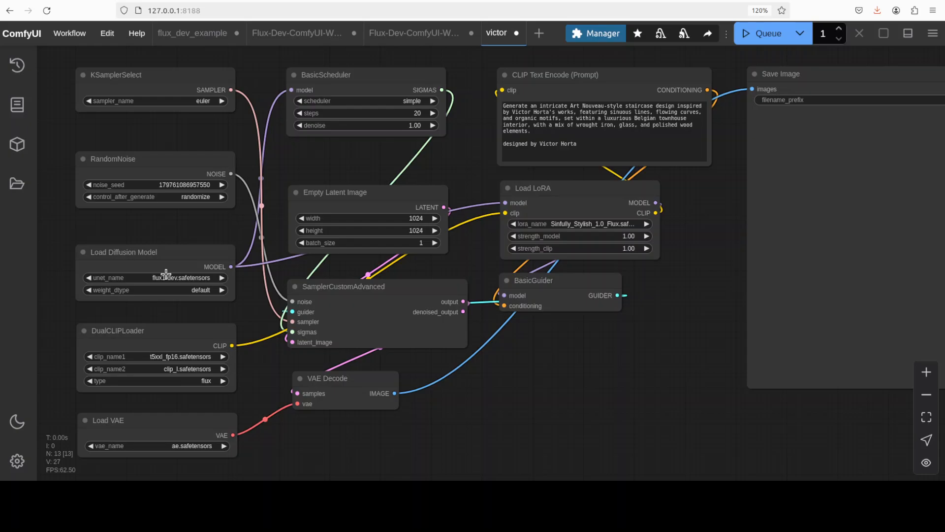
mouse_move(169, 278)
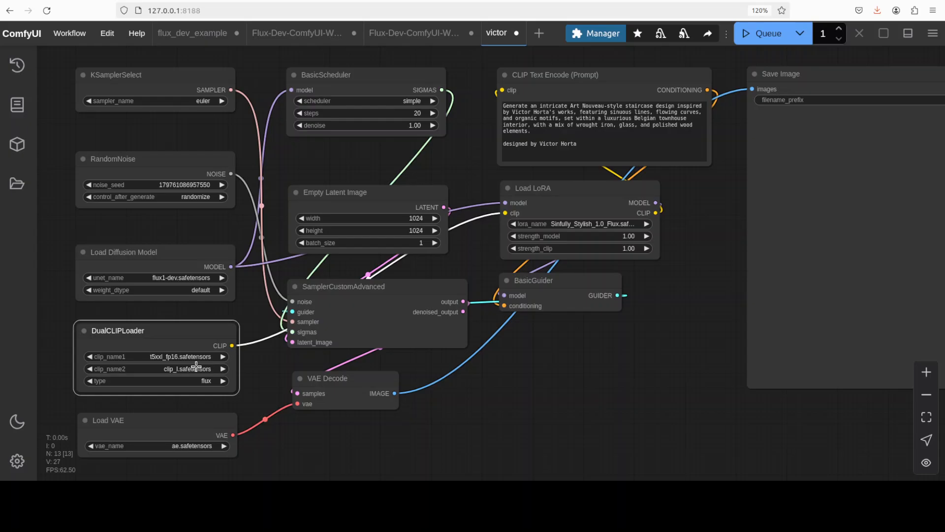
mouse_move(237, 347)
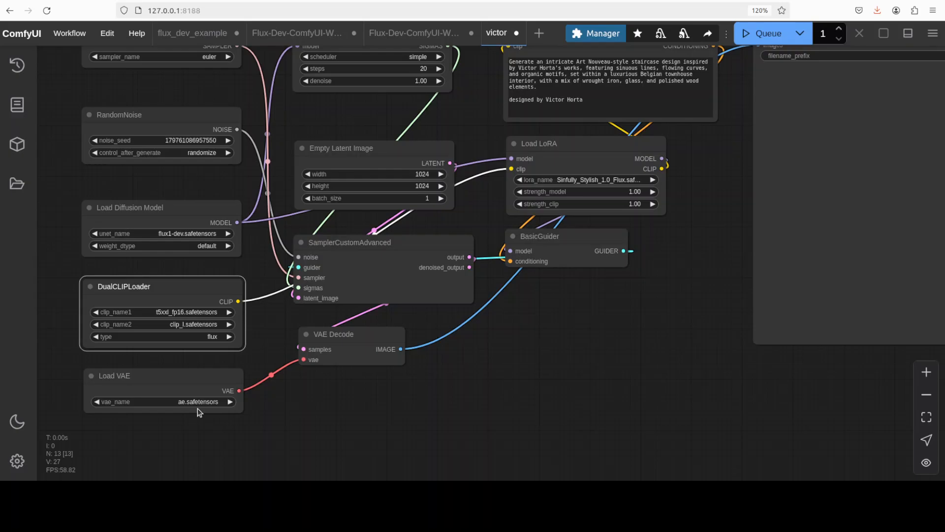
mouse_move(177, 260)
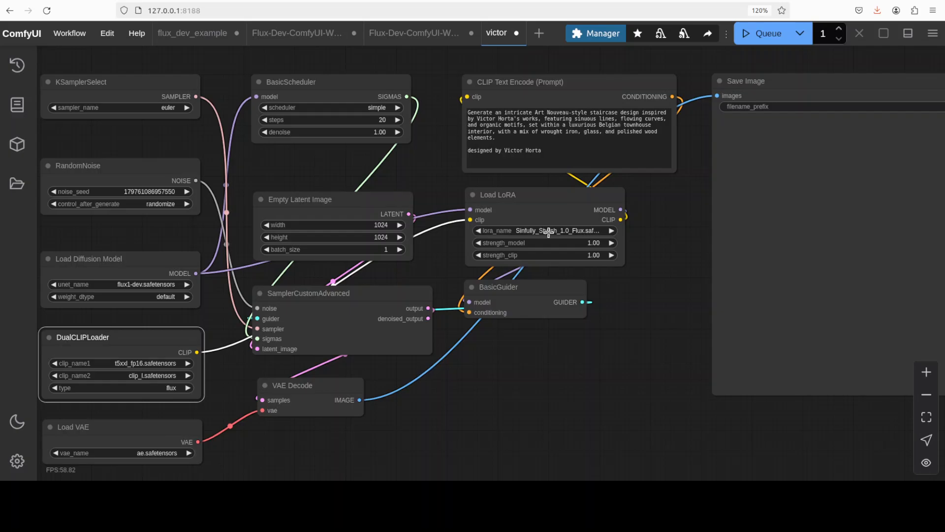
mouse_move(549, 232)
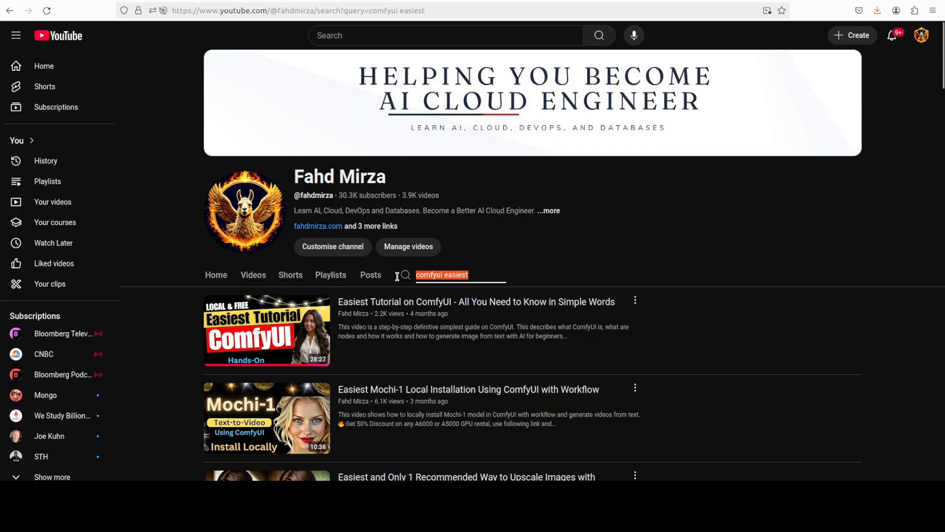
Step: Bring up the YouTube channel's 'comfyui easiest' video results
text(la)
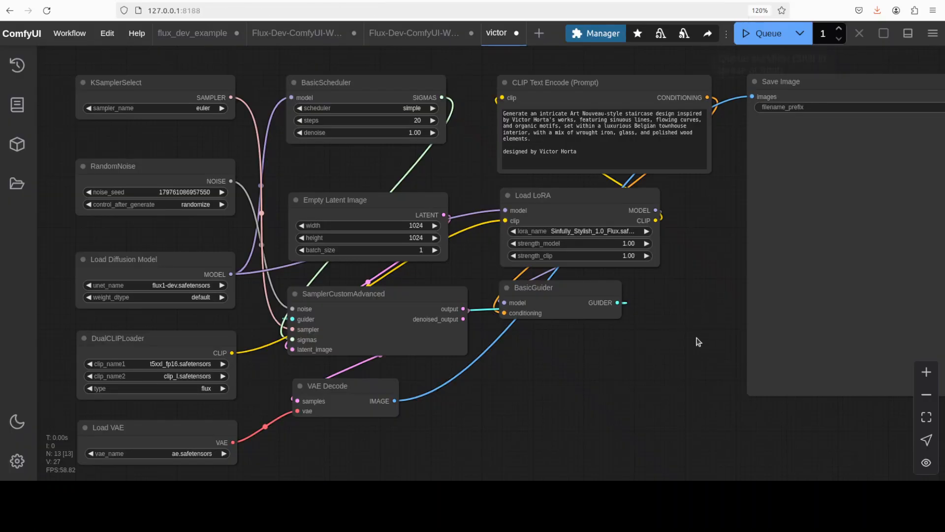
mouse_move(647, 362)
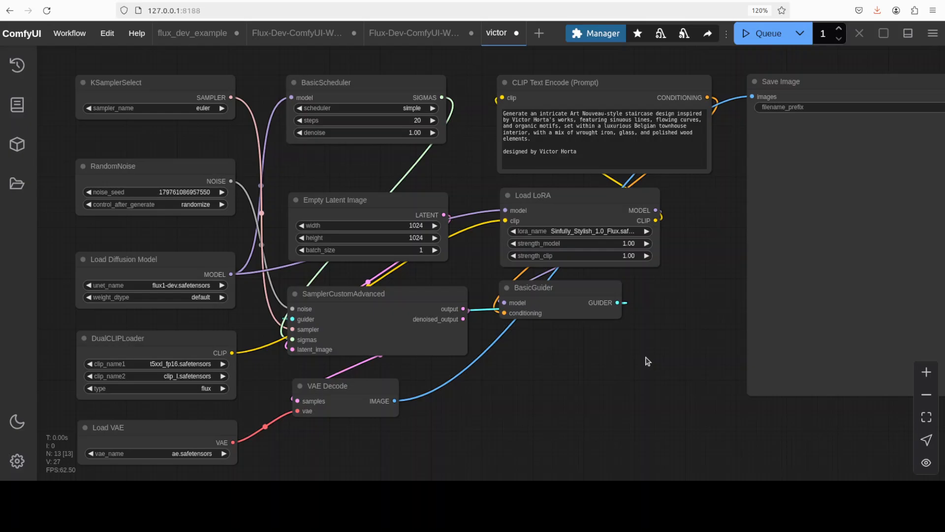
mouse_move(617, 113)
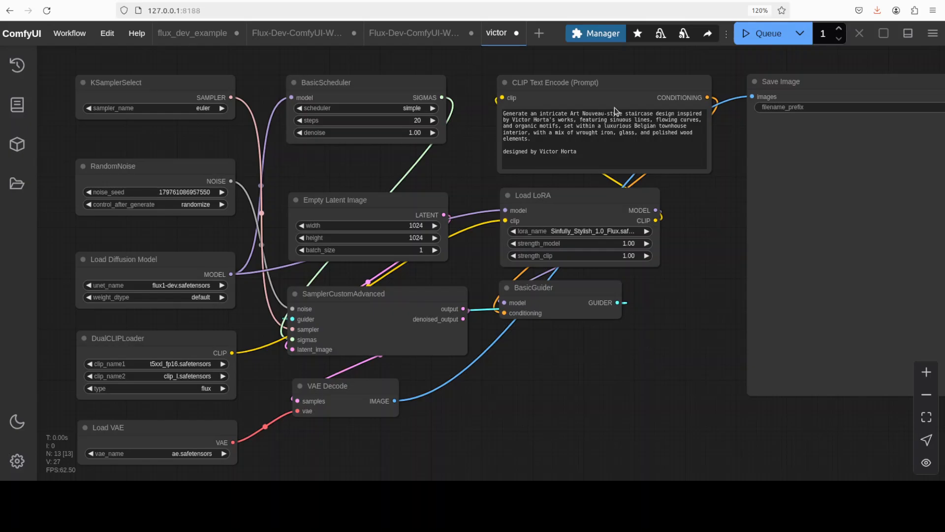
Step: Select the entire Victor Horta staircase prompt in the CLIP Text Encode node for deletion
triple_click(603, 127)
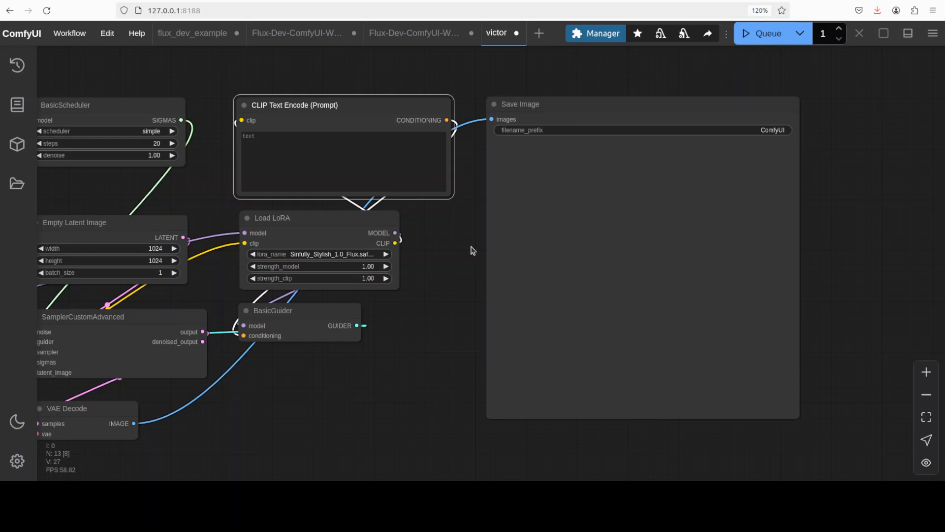
mouse_move(446, 353)
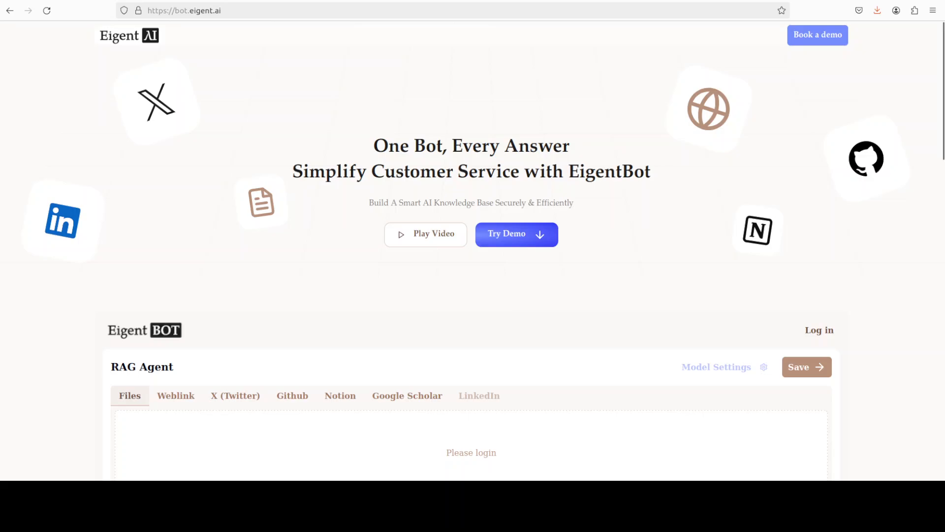
mouse_move(231, 243)
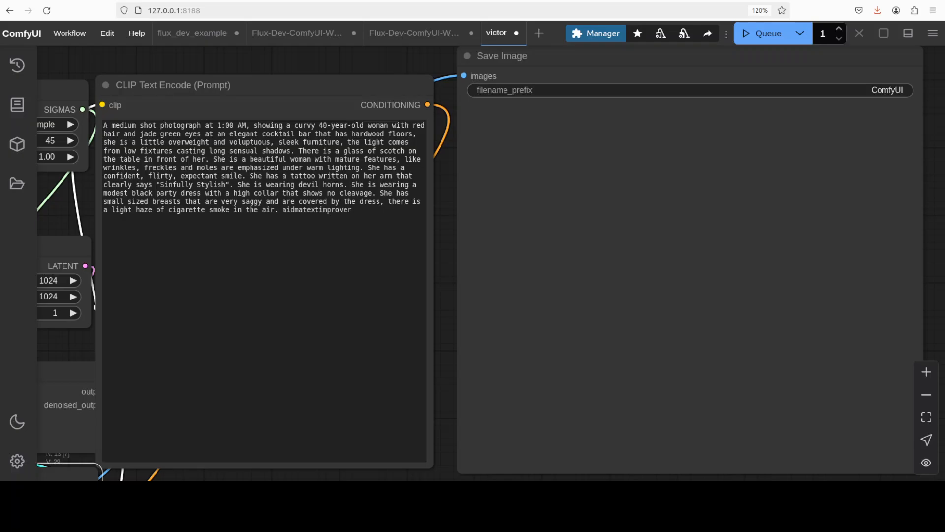
Step: Queue generation of the red-haired woman in a cocktail bar medium-shot prompt
click(767, 34)
text(nvidia-smi)
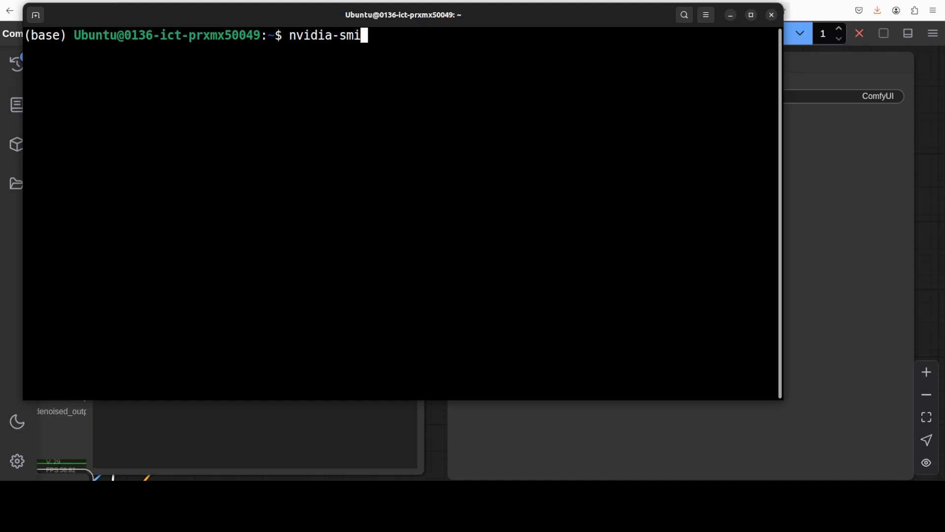
mouse_move(453, 212)
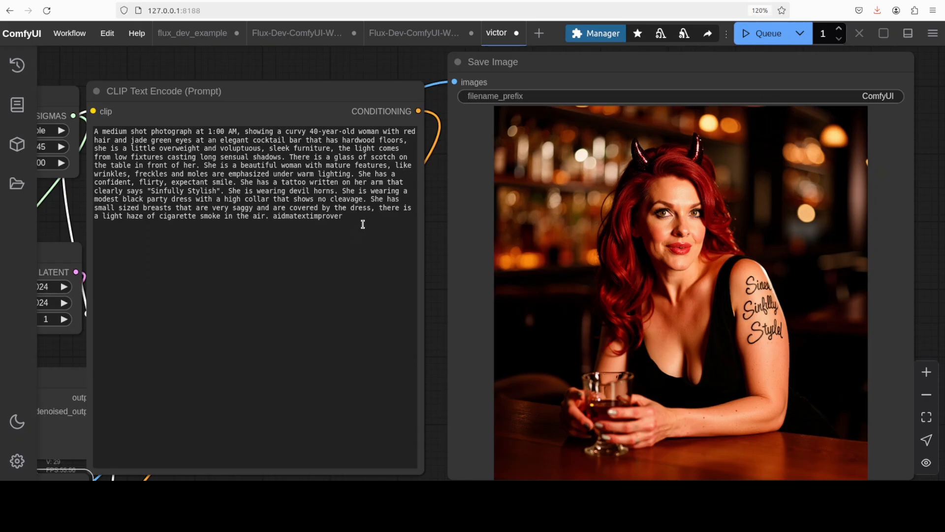
Step: Queue portraits from the dive-bar, green-dress and ruggedly handsome man prompts in CLIP Text Encode
drag(273, 208, 342, 215)
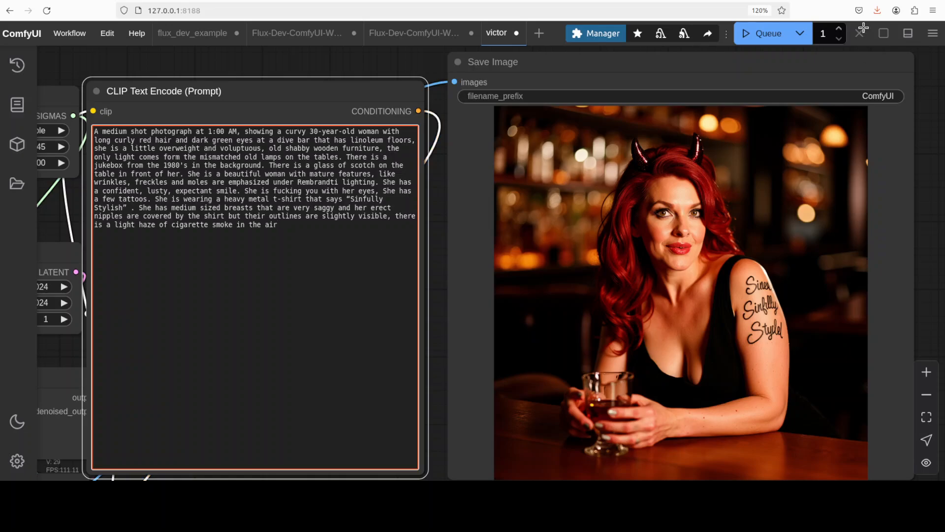
click(770, 33)
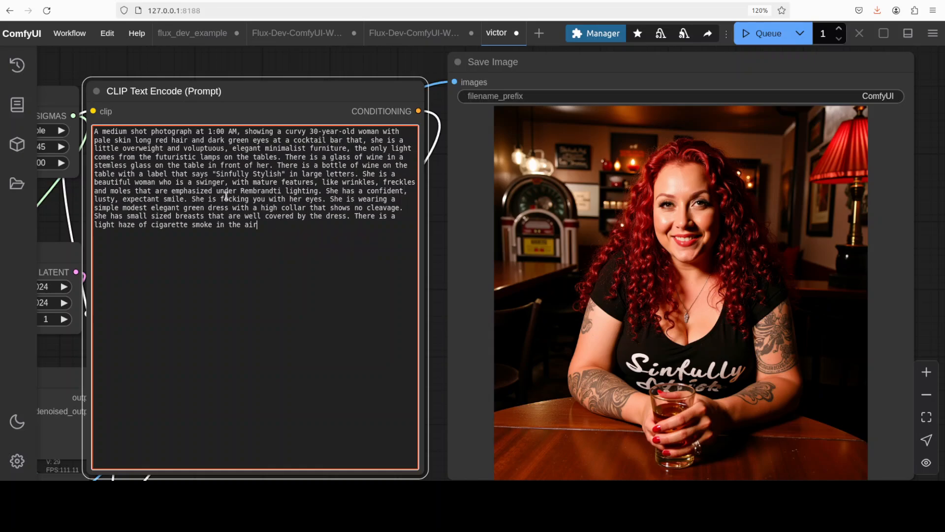
mouse_move(771, 34)
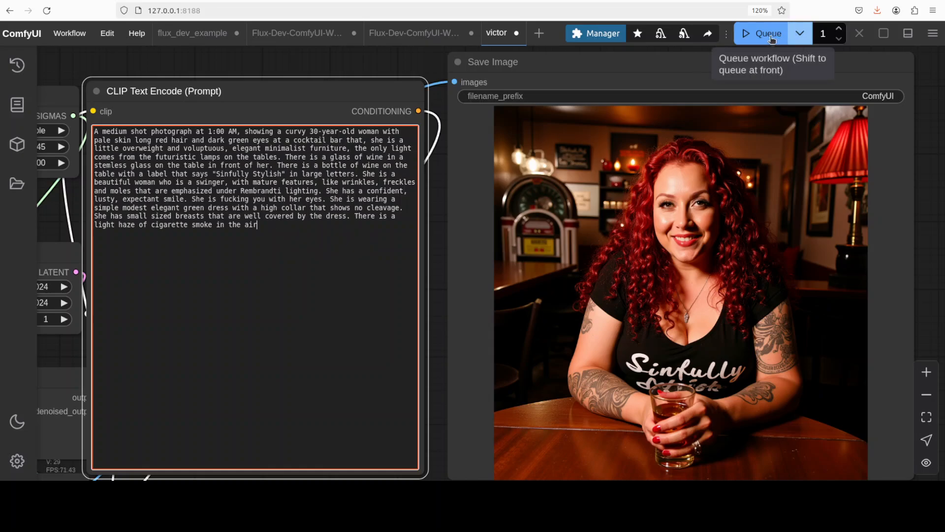
click(769, 33)
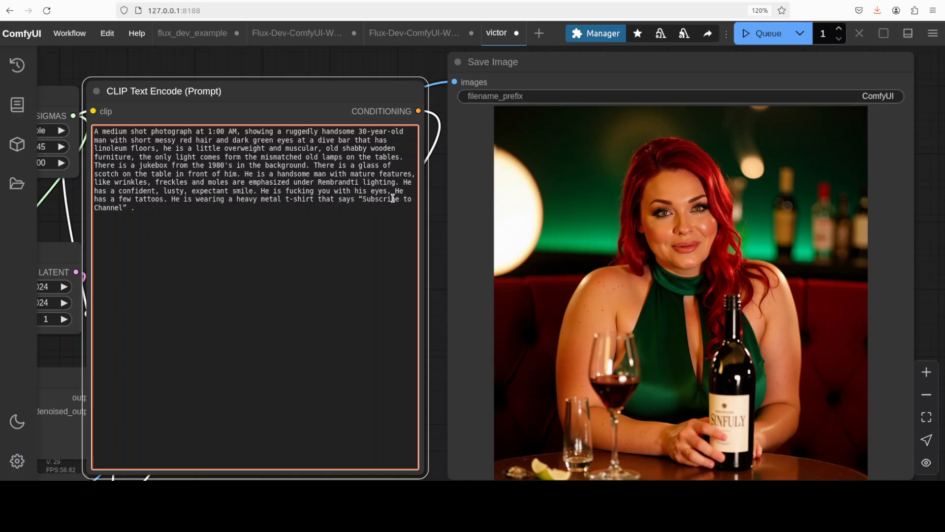
click(761, 33)
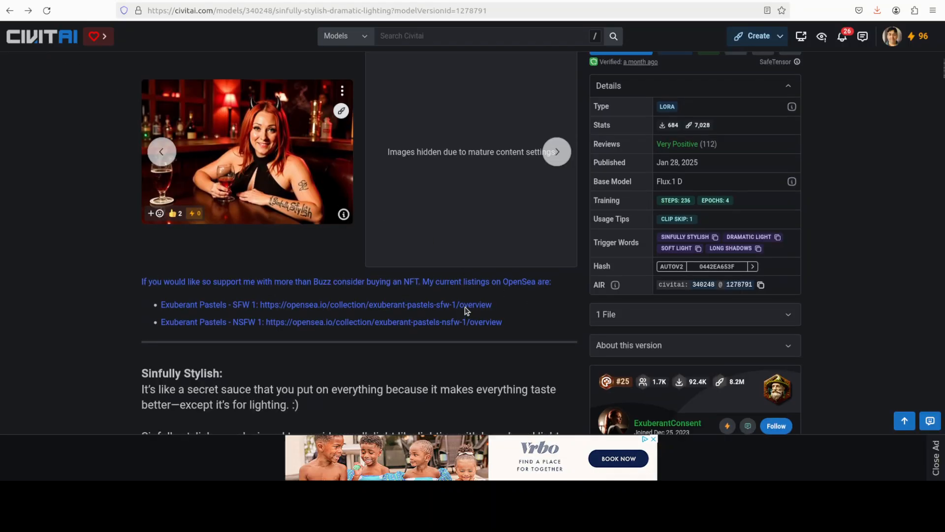
Step: Scroll the Civitai Sinfully Stylish LoRA page to show its details and trigger words
scroll(up, 3)
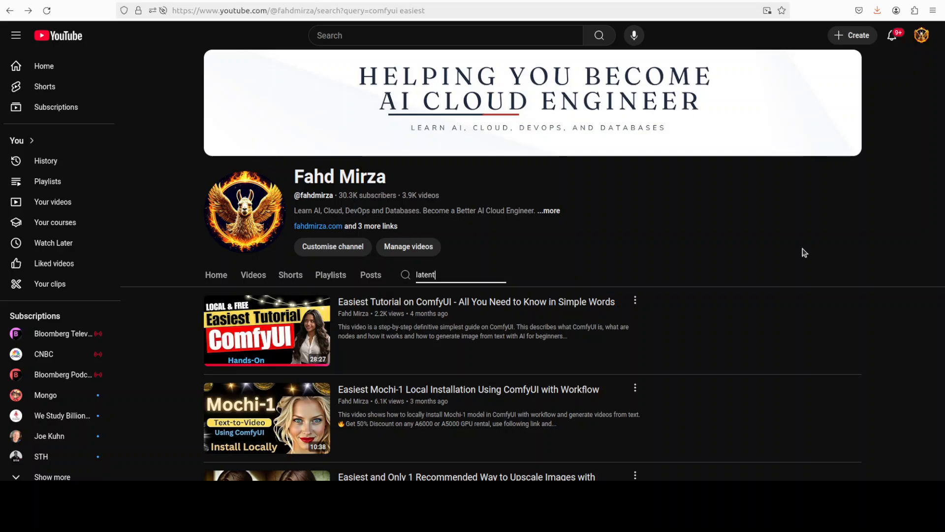
mouse_move(800, 256)
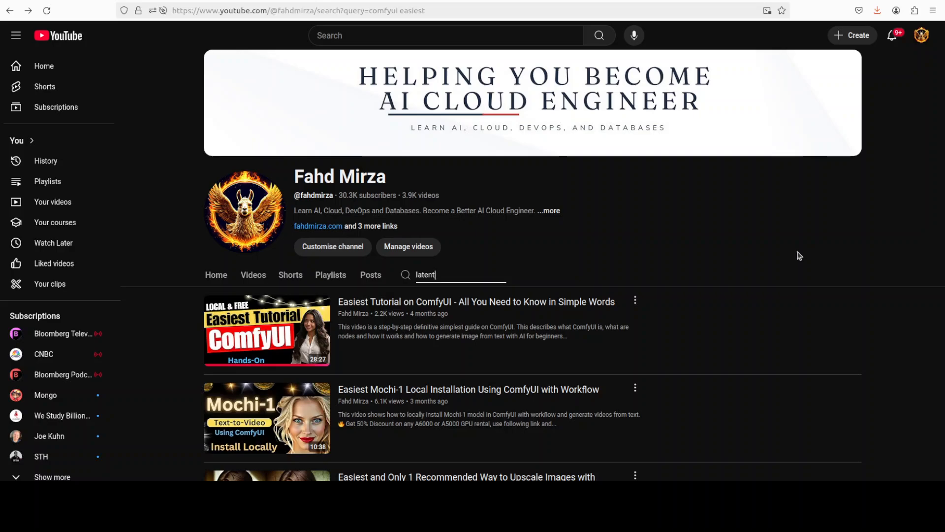